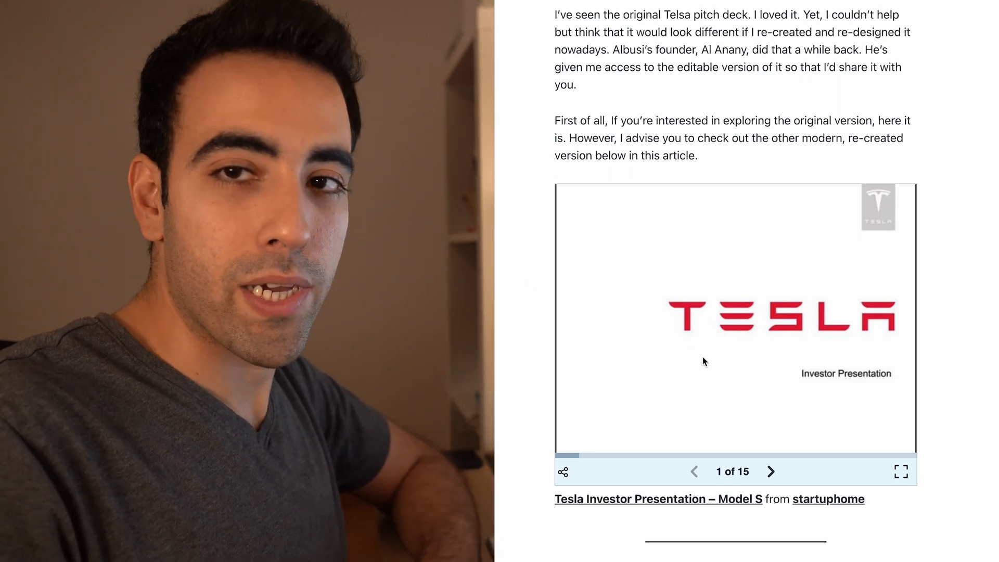
{"action": "mouse_move", "coordinate": [989, 362]}
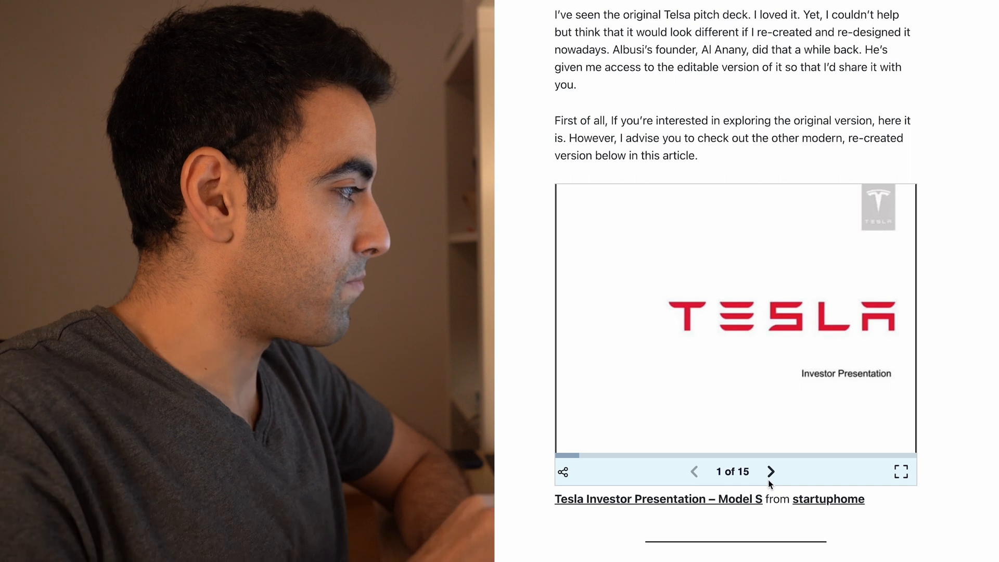
Advance the embedded Tesla deck to slide 2, 'Best of Silicon Valley and Auto' team
{"action": "left_click", "coordinate": [771, 471]}
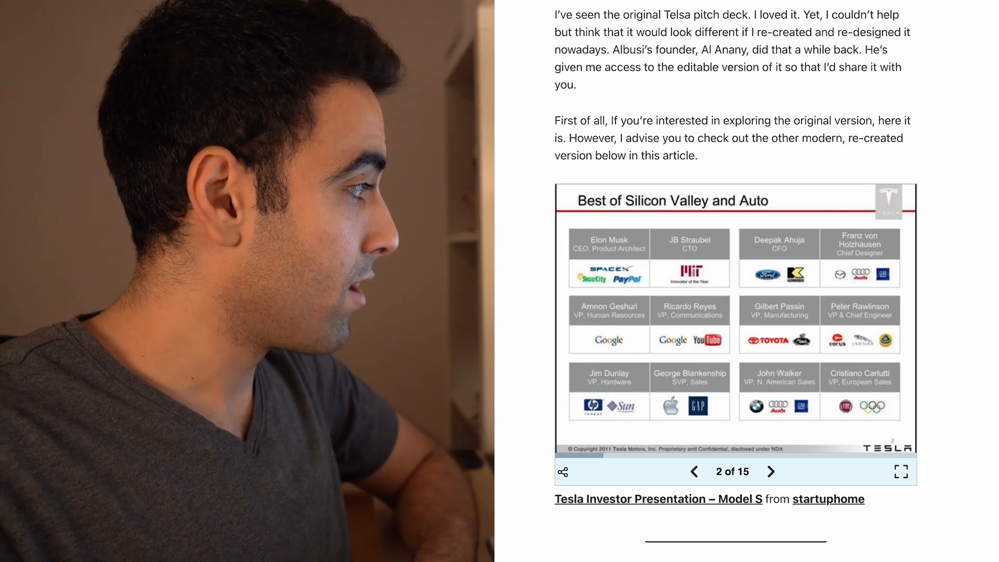
Advance to slide 3, the 'Engineering Team Growth' bar chart, nudging the article view
{"action": "left_click", "coordinate": [771, 471]}
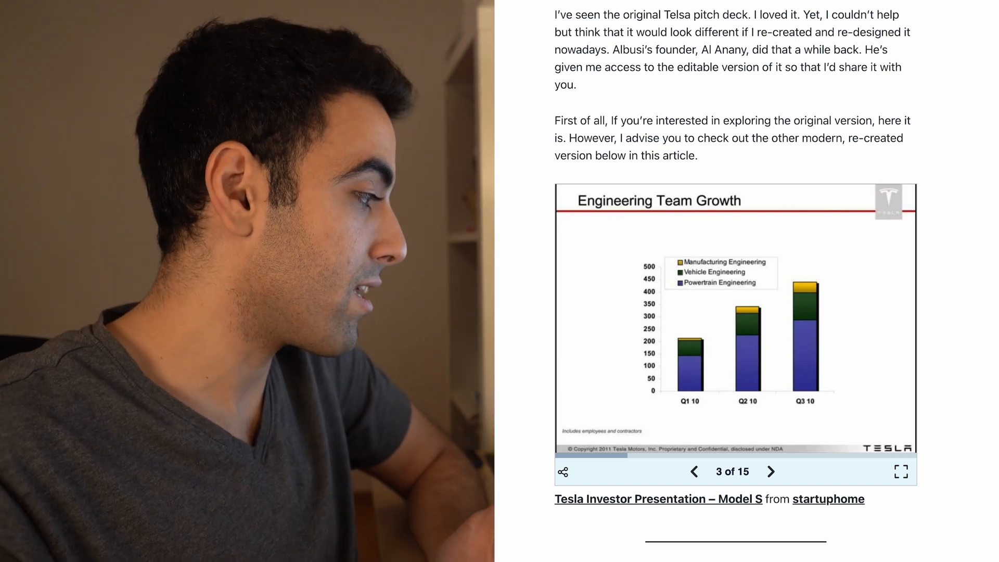
{"action": "scroll", "scroll_direction": "up", "scroll_amount": 3}
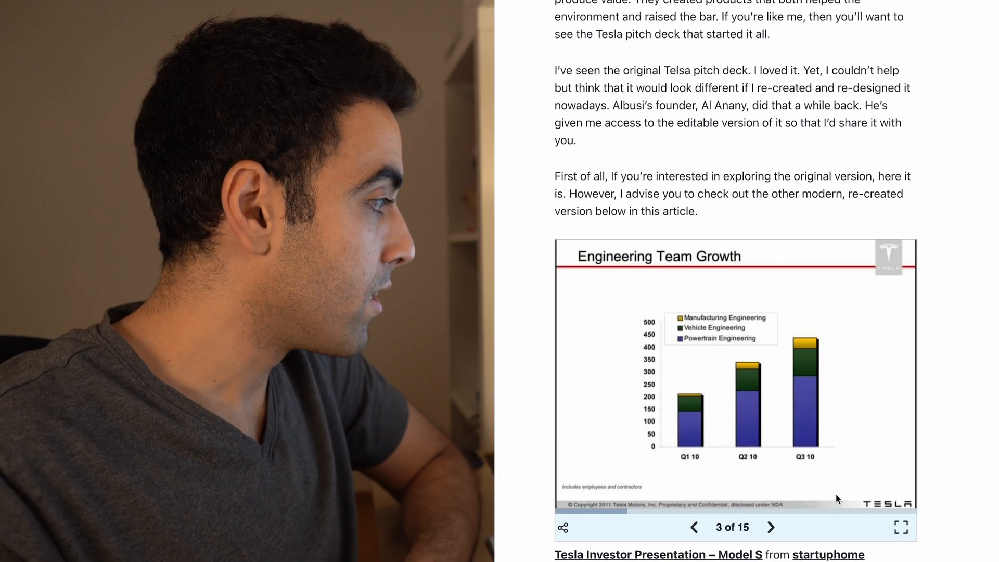
{"action": "scroll", "scroll_direction": "down", "scroll_amount": 3}
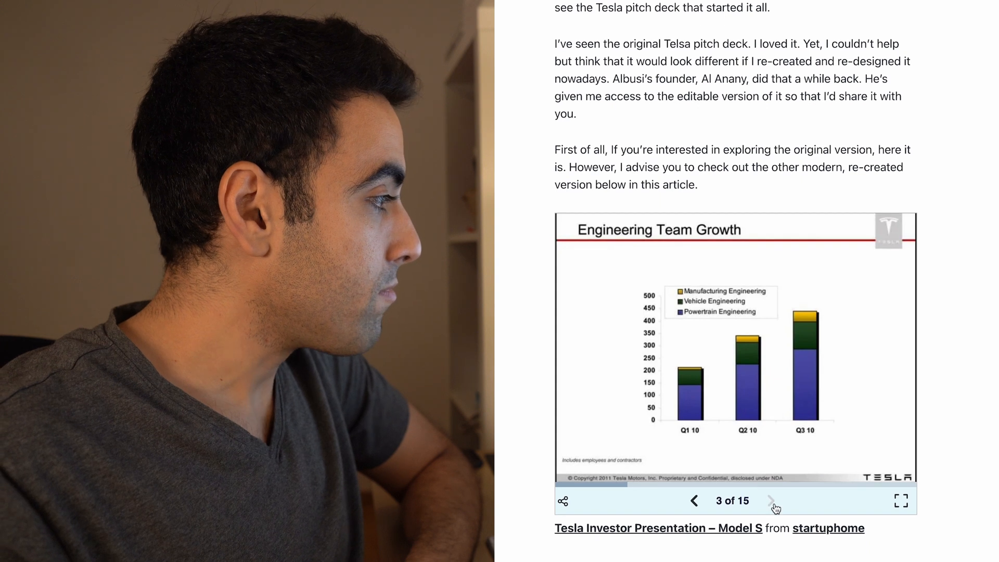
Advance through slide 4 (Toyota) to slide 5, the Panasonic partnership slide
{"action": "left_click", "coordinate": [770, 500]}
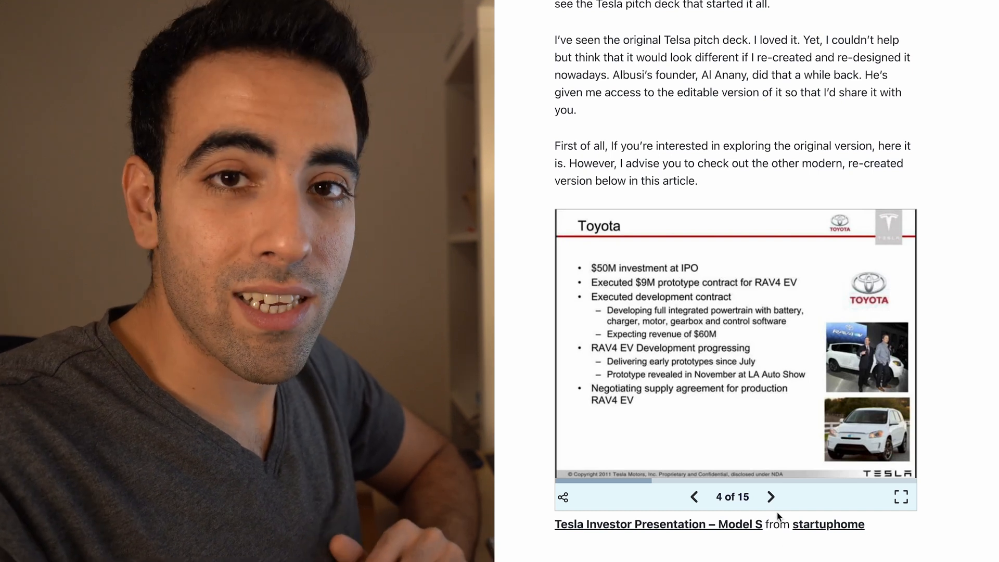
{"action": "left_click", "coordinate": [770, 497]}
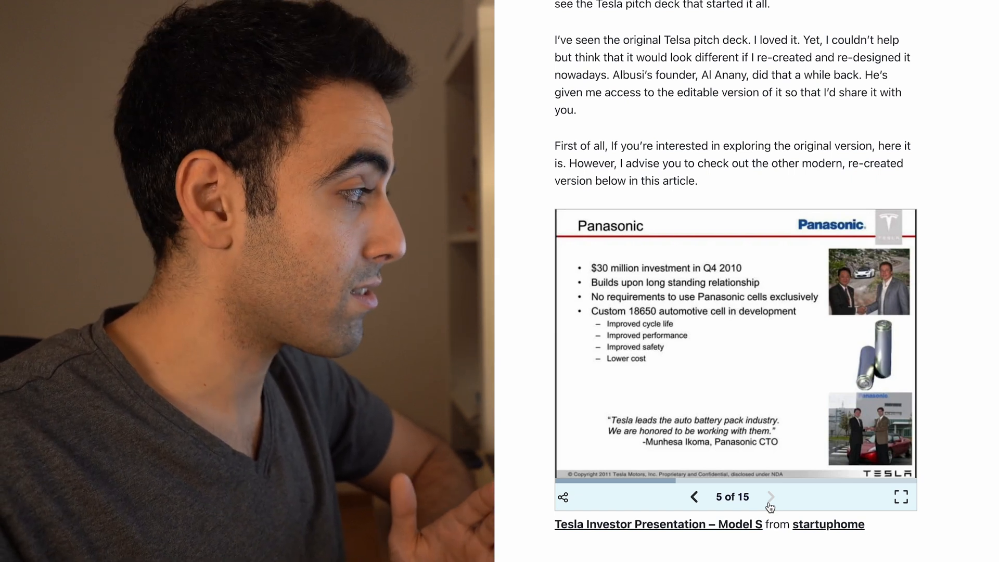
Advance through the Daimler, Roadster and Model S slides to slide 9, 'In a Class of its Own'
{"action": "left_click", "coordinate": [770, 497]}
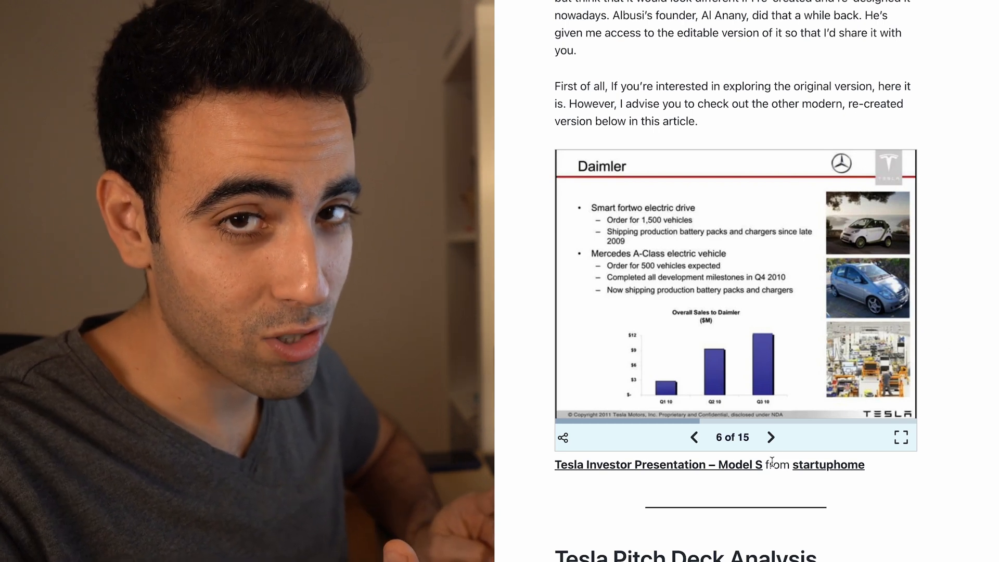
{"action": "left_click", "coordinate": [771, 437]}
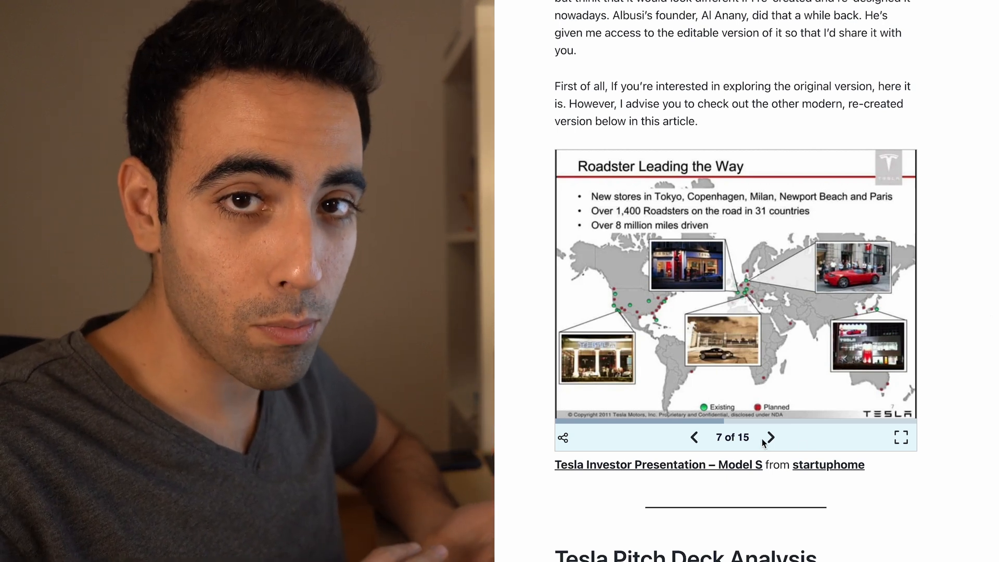
{"action": "left_click", "coordinate": [768, 437]}
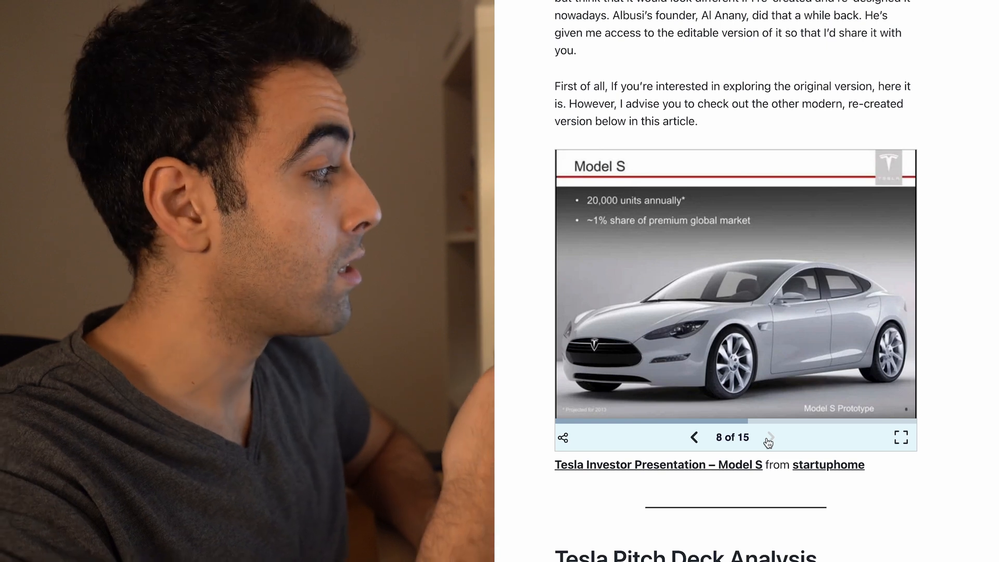
{"action": "left_click", "coordinate": [768, 437]}
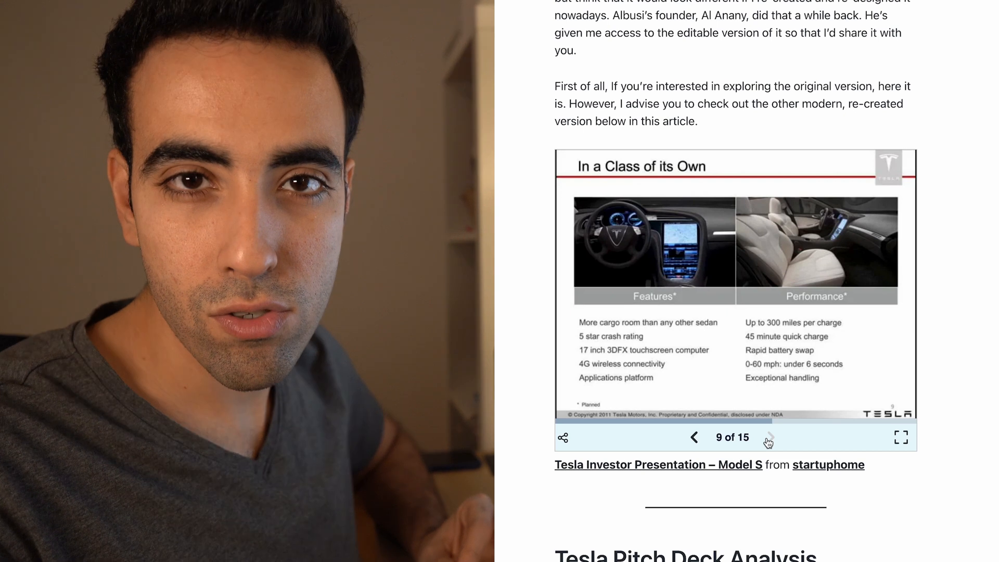
Advance to slide 10, the 'Cumulative Model S Reservations' bar chart
{"action": "left_click", "coordinate": [769, 438]}
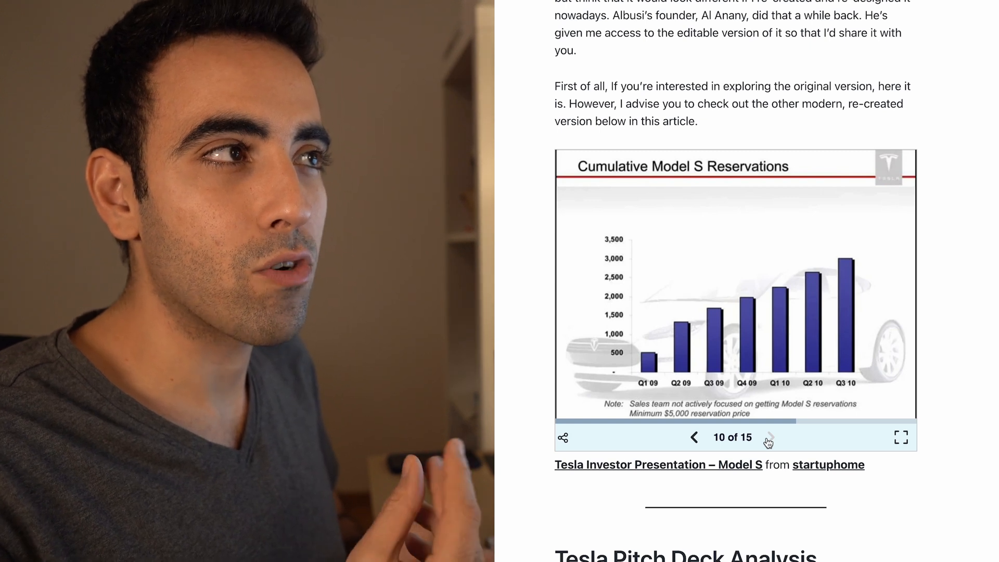
Advance through the broader market platform slide to slide 12, 'Progressing on Model S'
{"action": "left_click", "coordinate": [770, 437]}
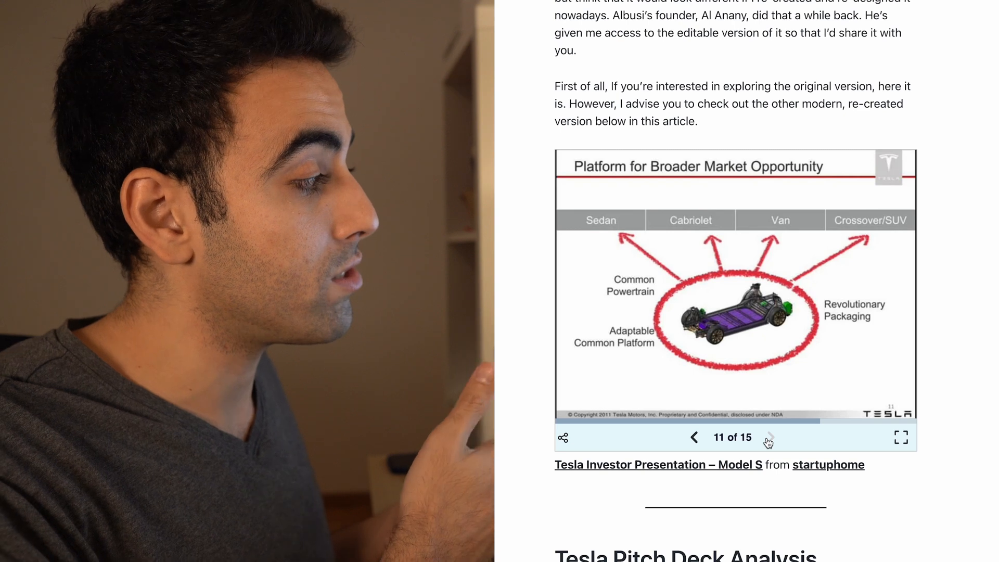
{"action": "left_click", "coordinate": [769, 437]}
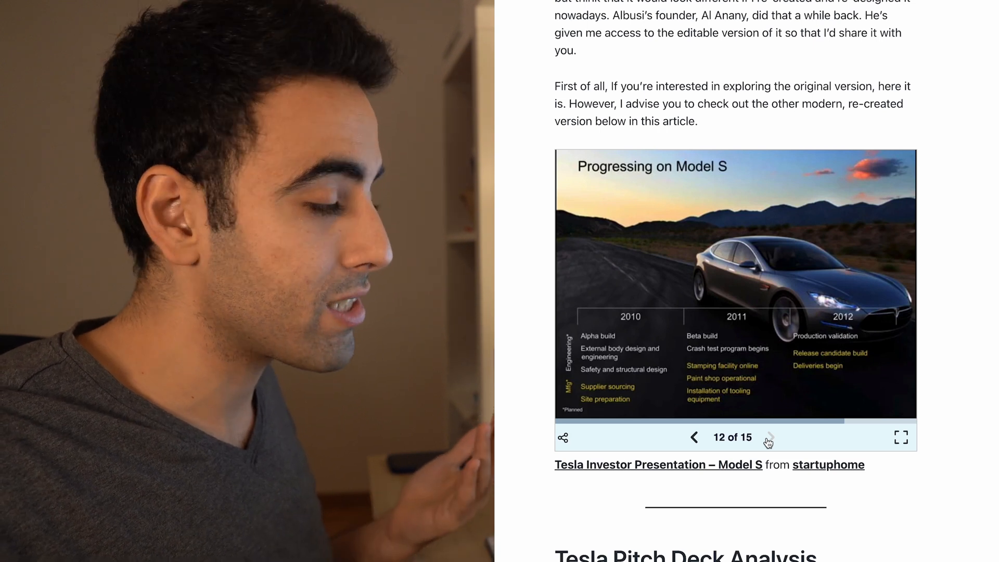
Advance through Fremont Facility and Strategic Asset Purchases to the final slide, 15 of 15
{"action": "left_click", "coordinate": [769, 436]}
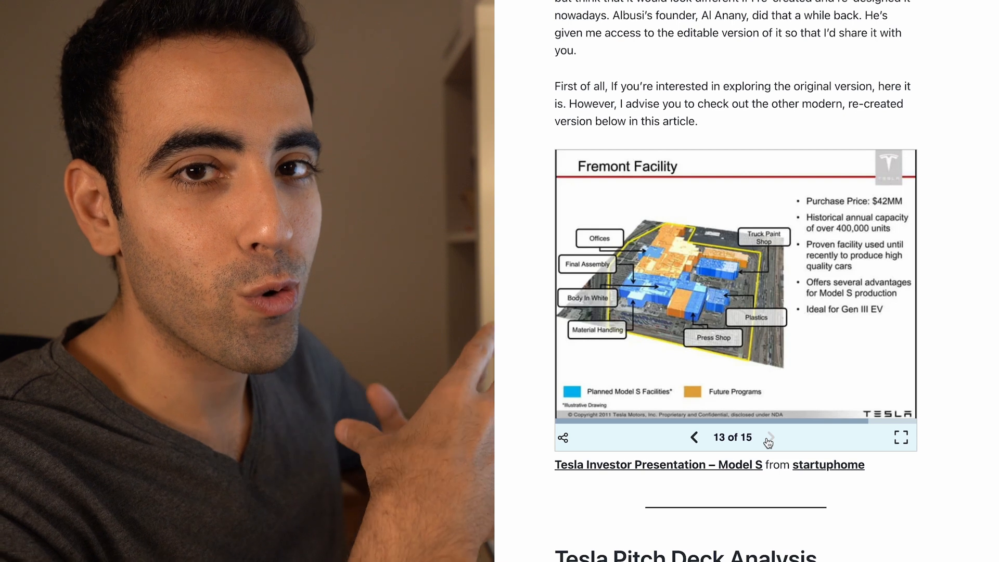
{"action": "left_click", "coordinate": [767, 437]}
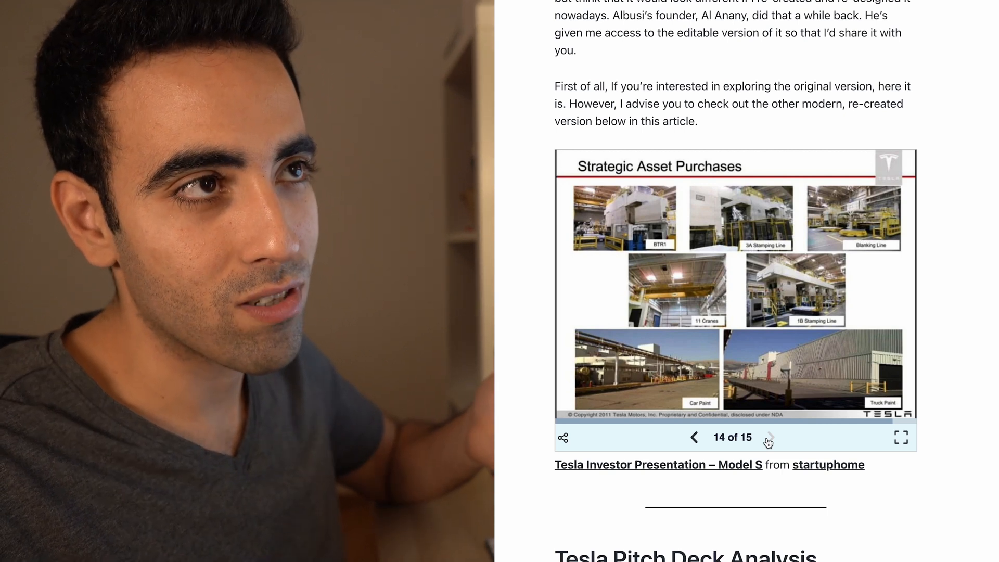
{"action": "left_click", "coordinate": [769, 437]}
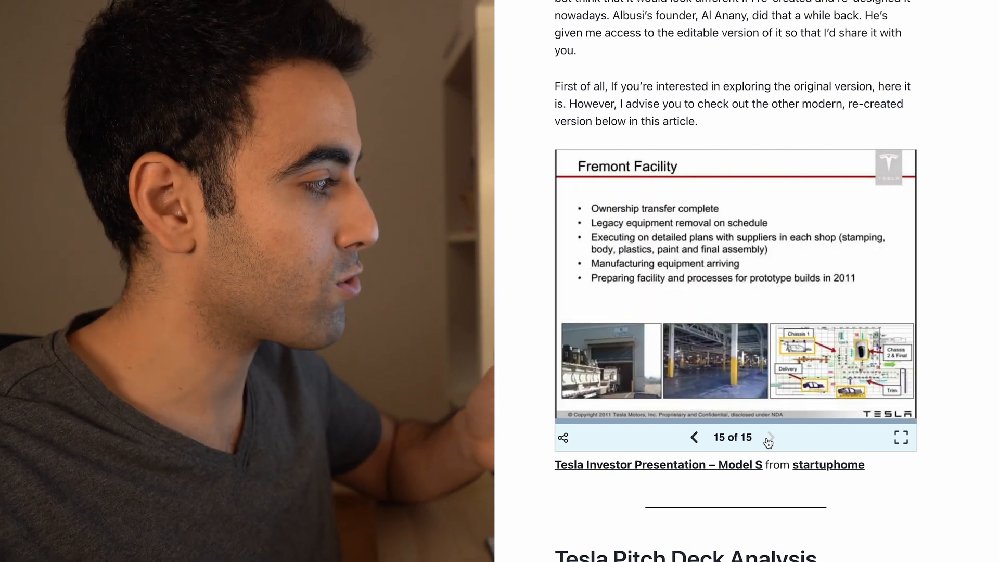